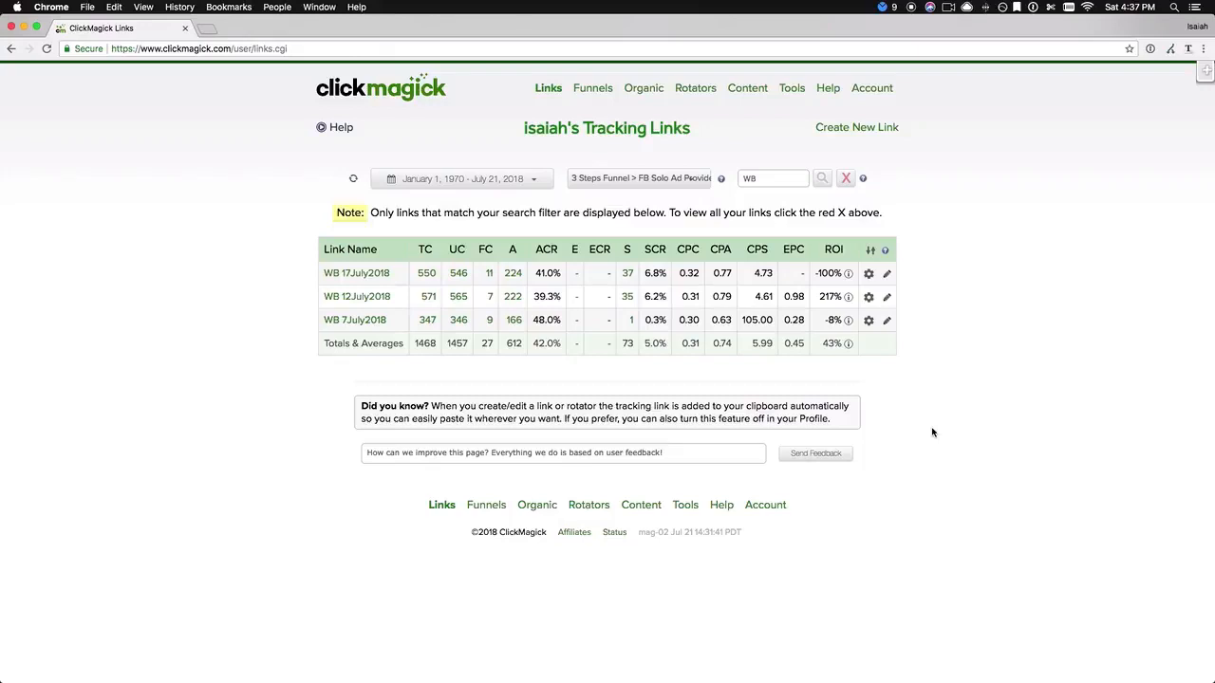
{"action": "mouse_move", "coordinate": [851, 358]}
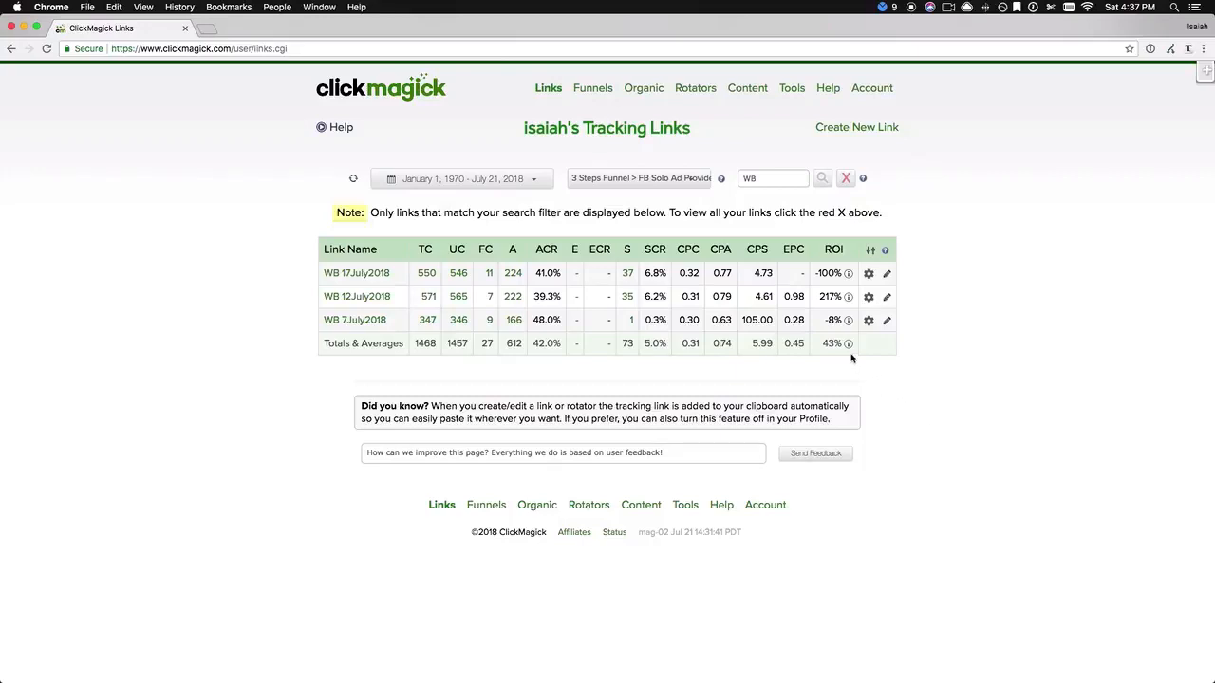
{"action": "mouse_move", "coordinate": [847, 344]}
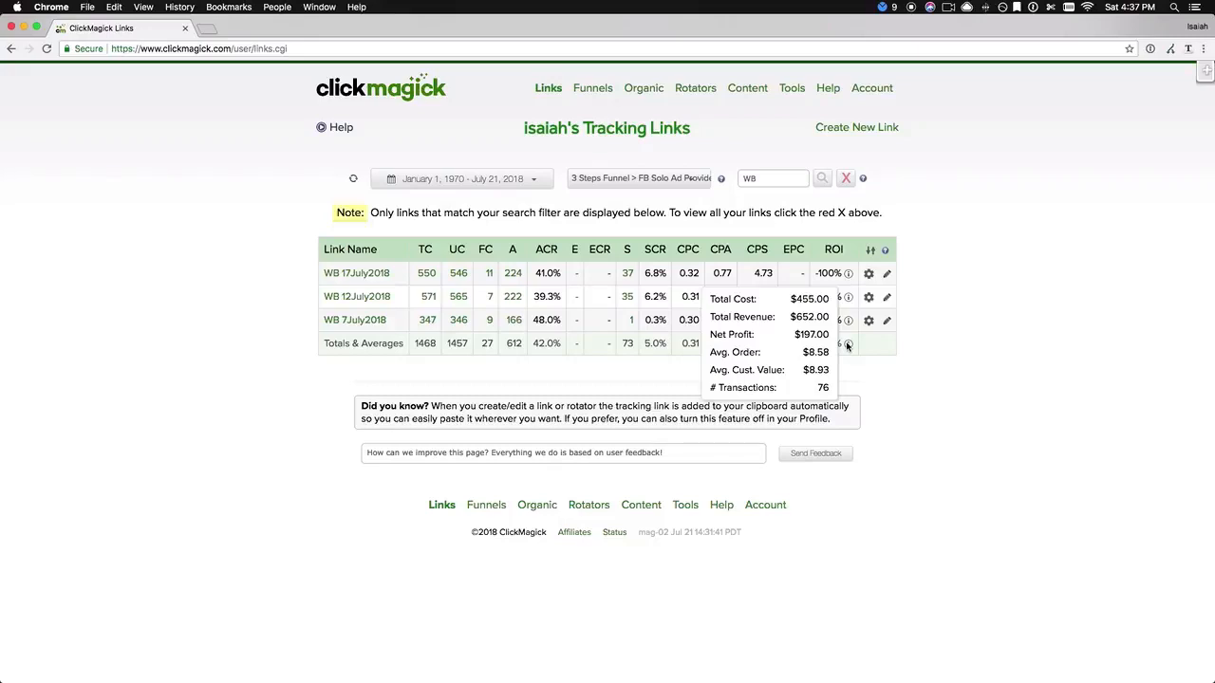
{"action": "mouse_move", "coordinate": [949, 415]}
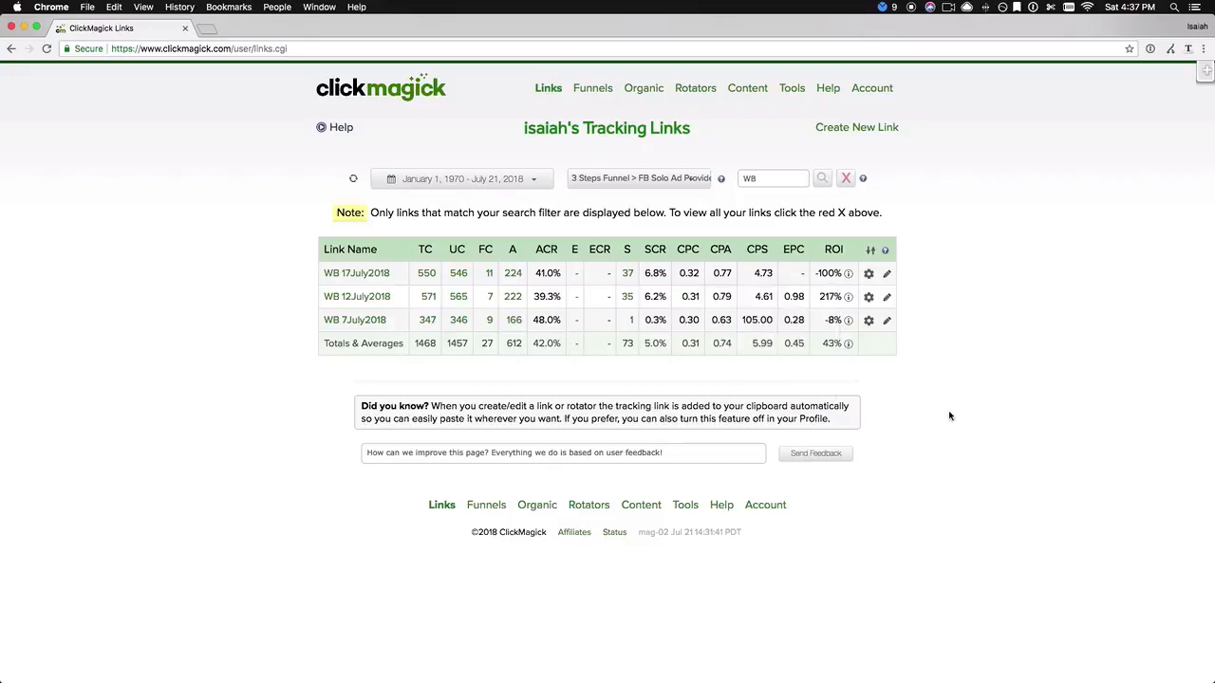